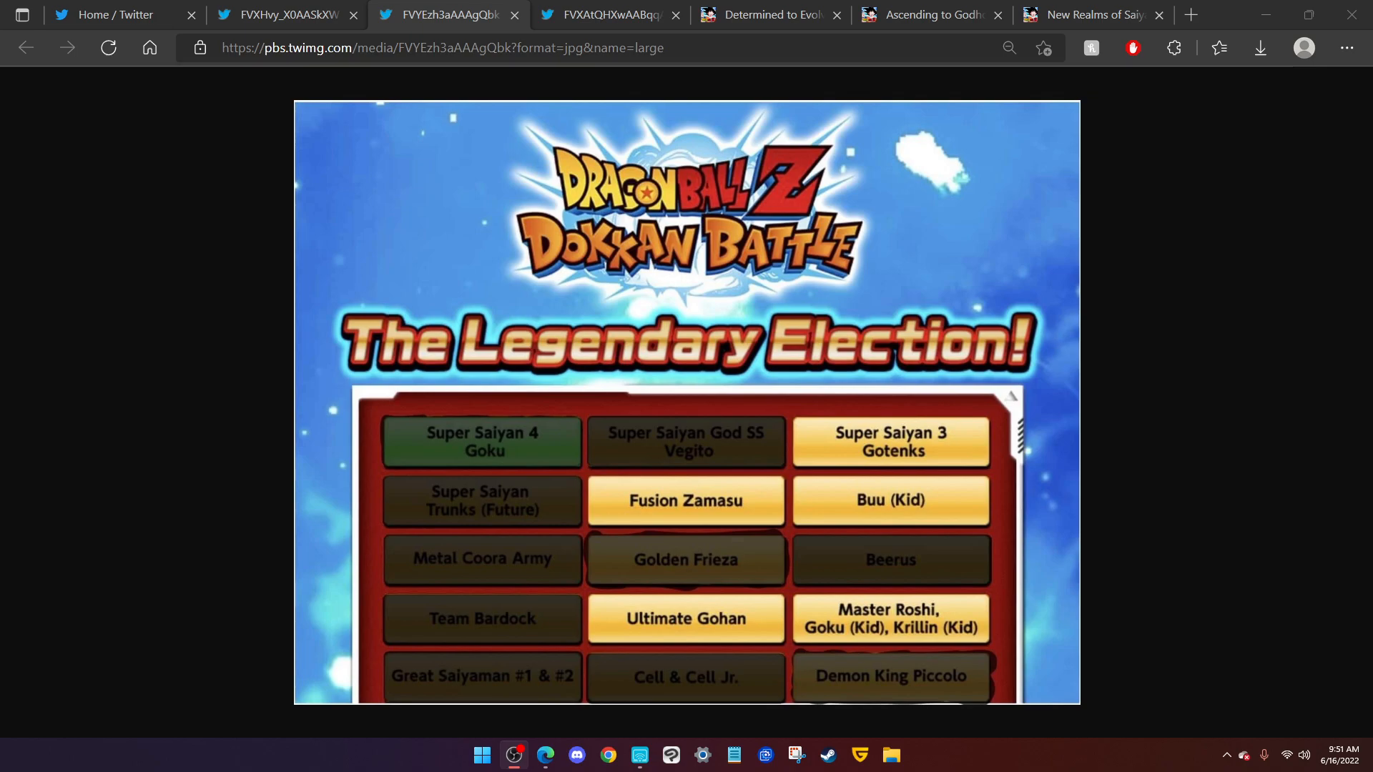
pyautogui.moveTo(114, 549)
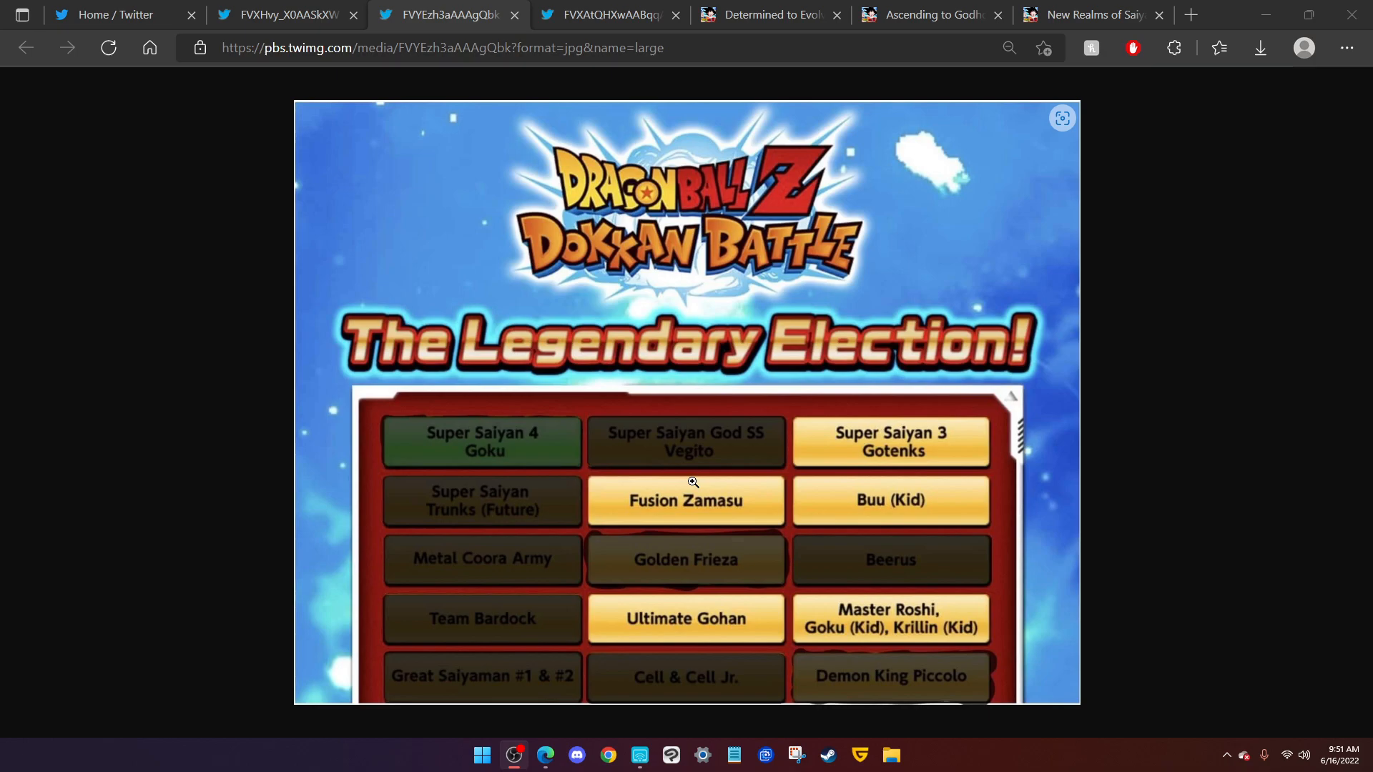
pyautogui.moveTo(666, 476)
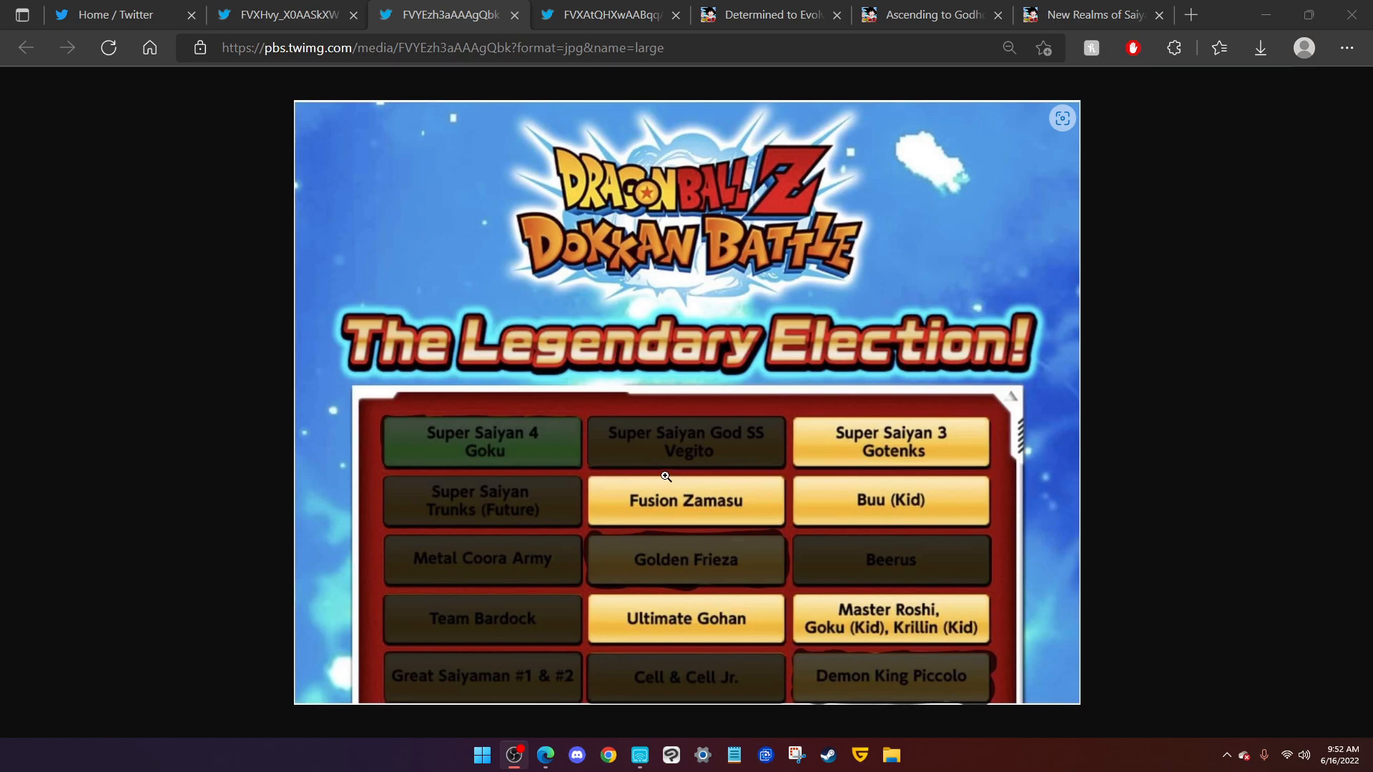
pyautogui.moveTo(708, 577)
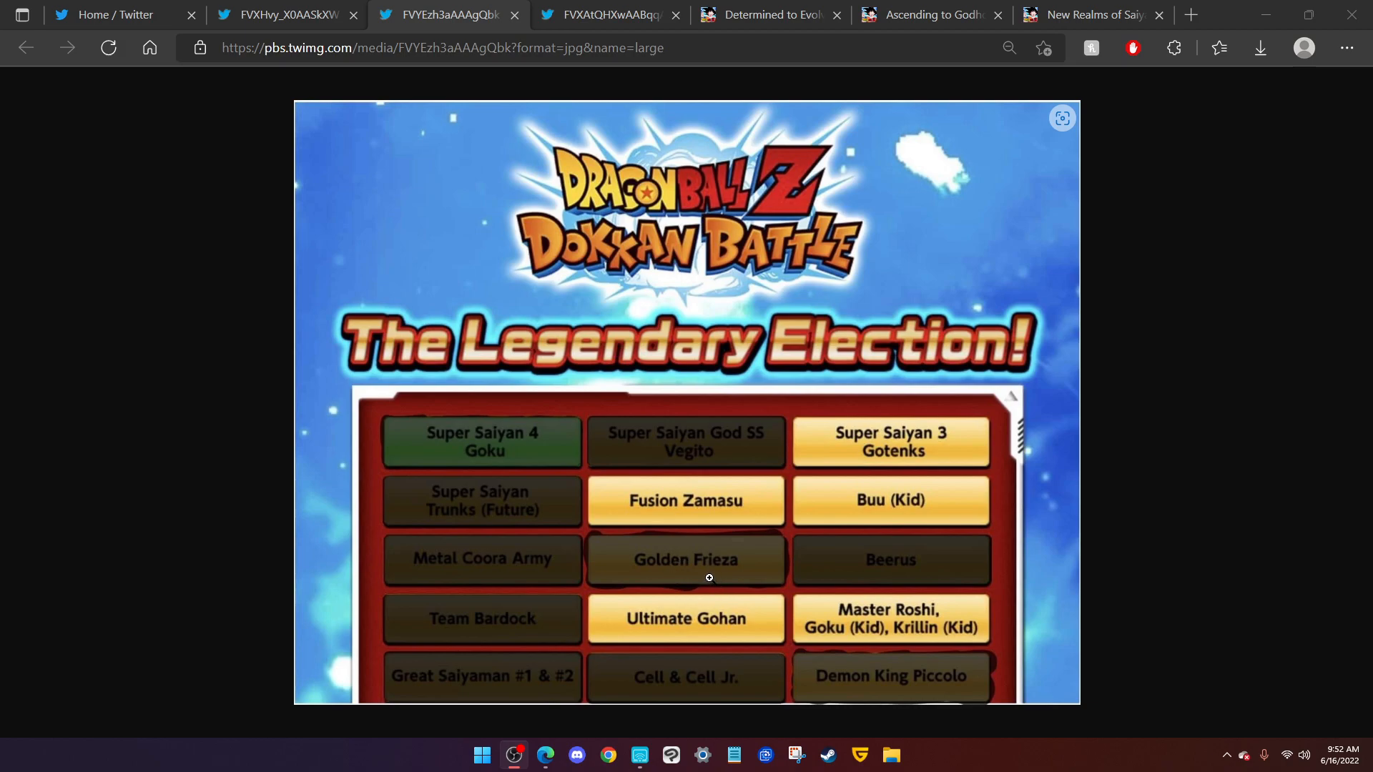
# Switch to the FVXAtQHXwAABqqA scan tab and scroll down to the Vegeta Extreme Z-Awakening section.
pyautogui.click(604, 15)
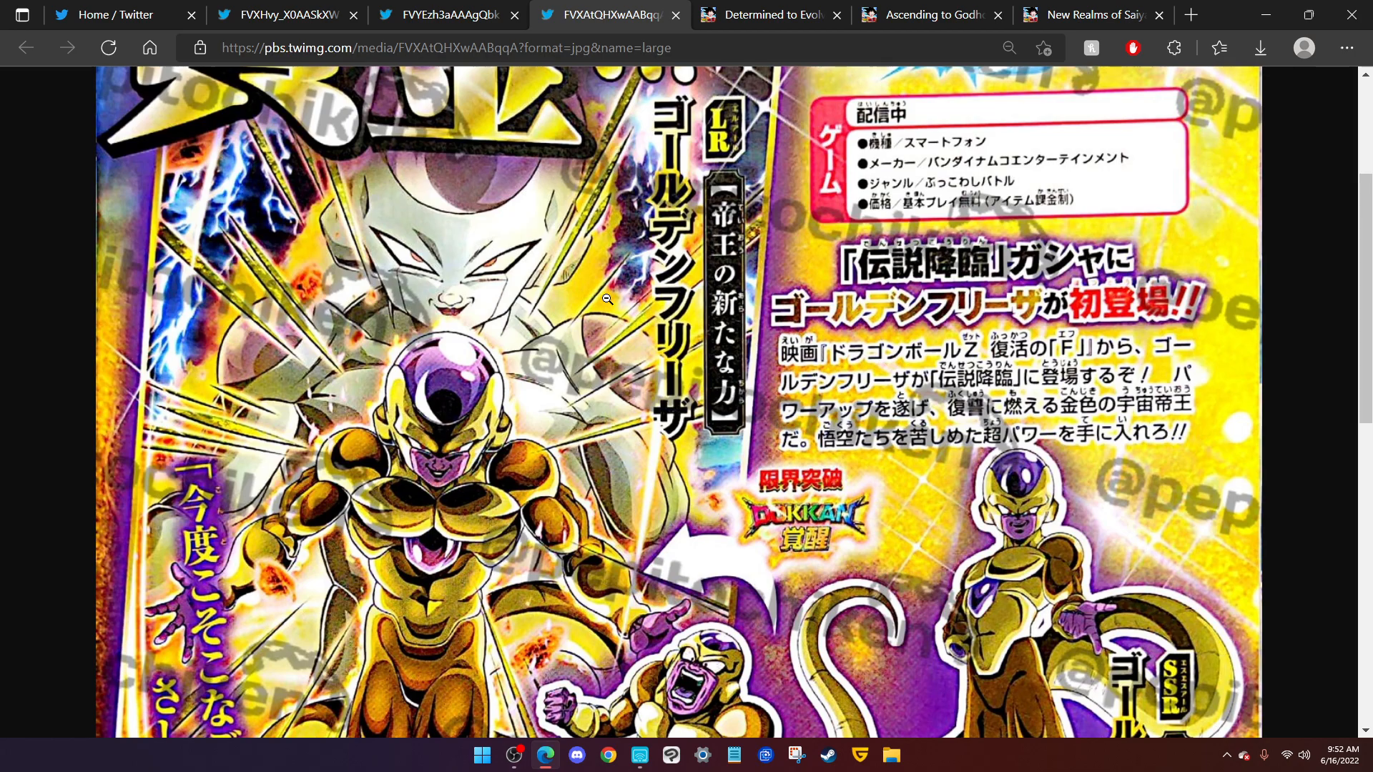
pyautogui.moveTo(592, 348)
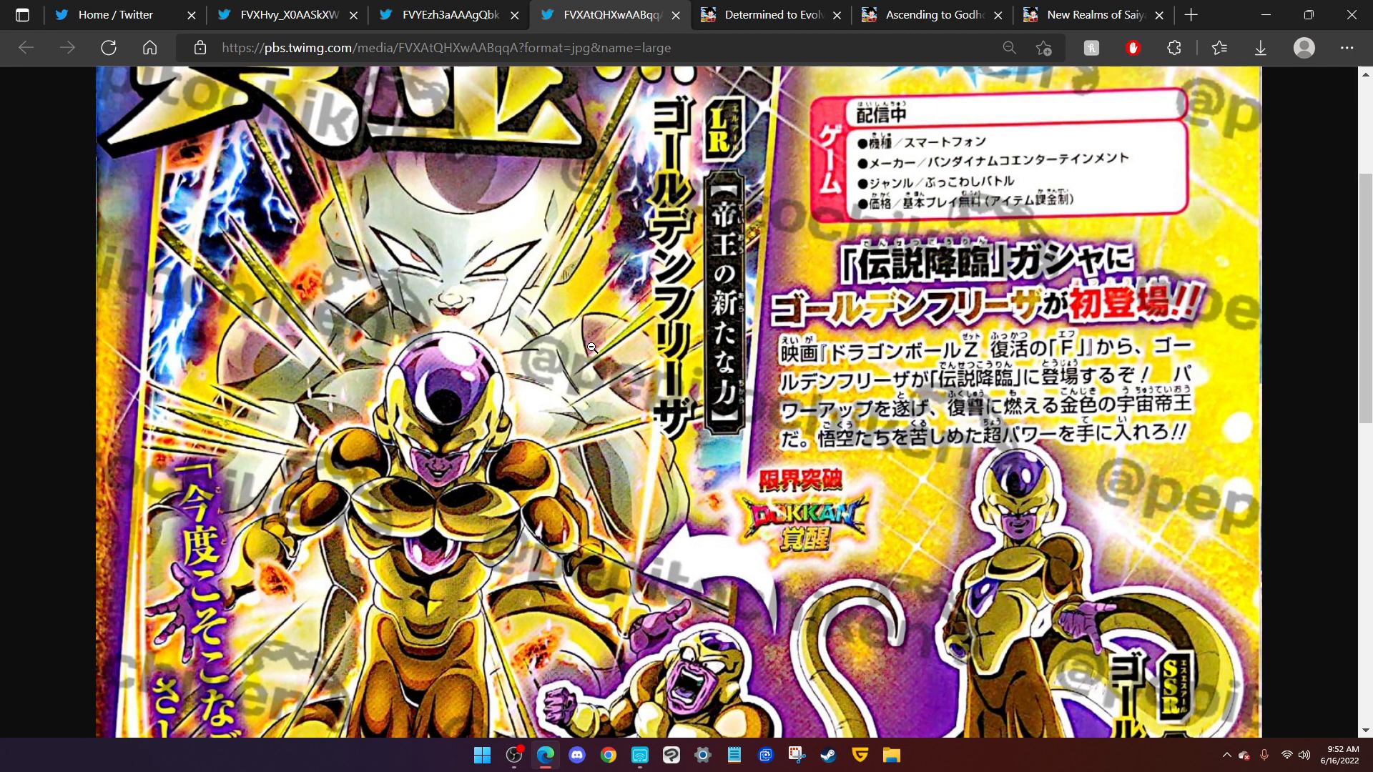
pyautogui.scroll(-3)
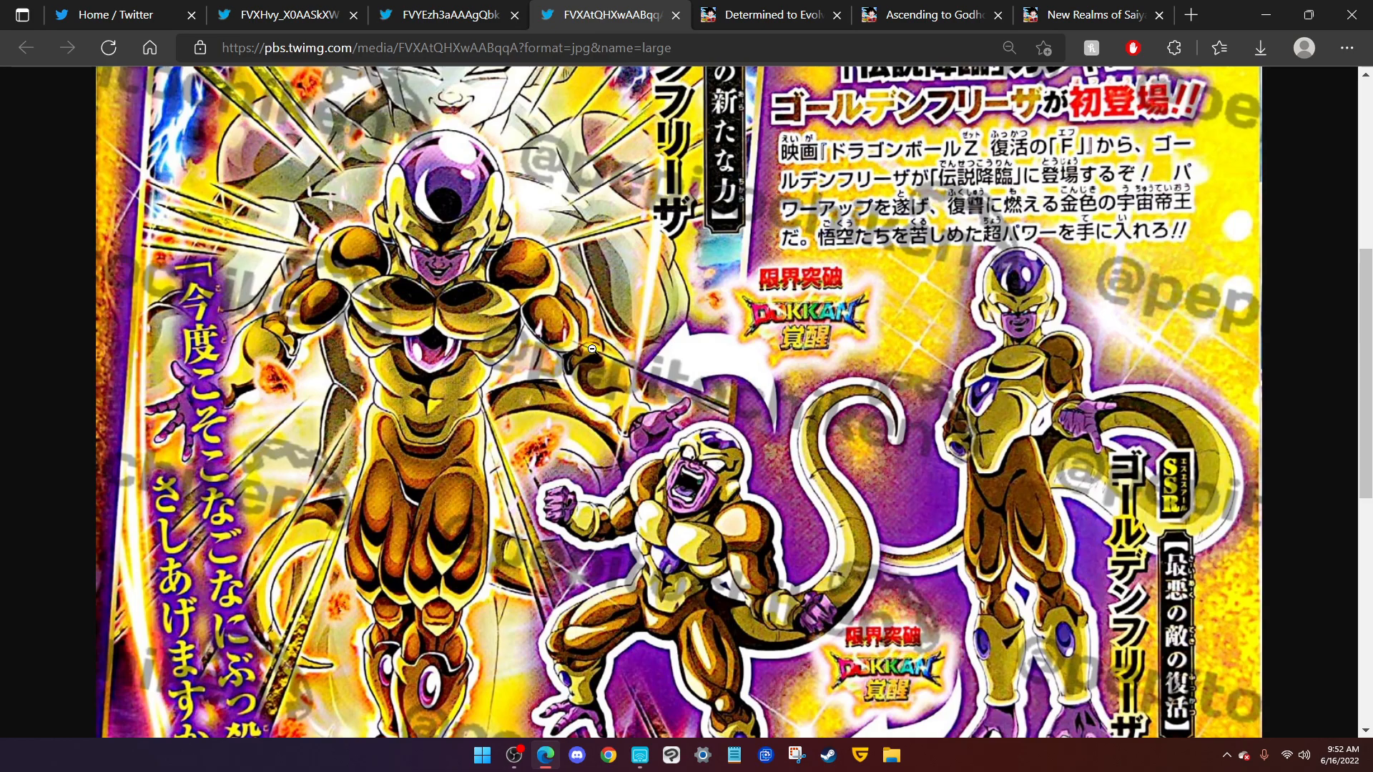
pyautogui.scroll(-3)
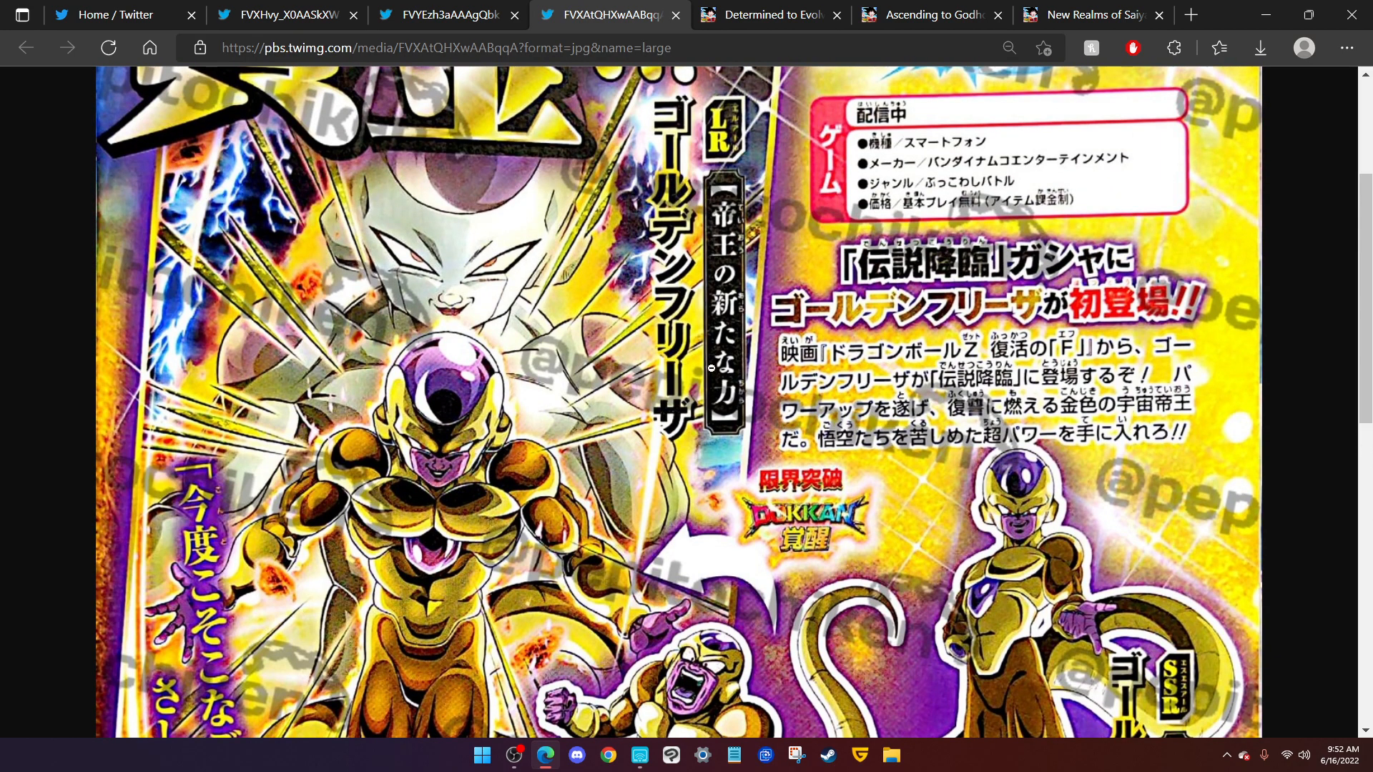
pyautogui.moveTo(627, 237)
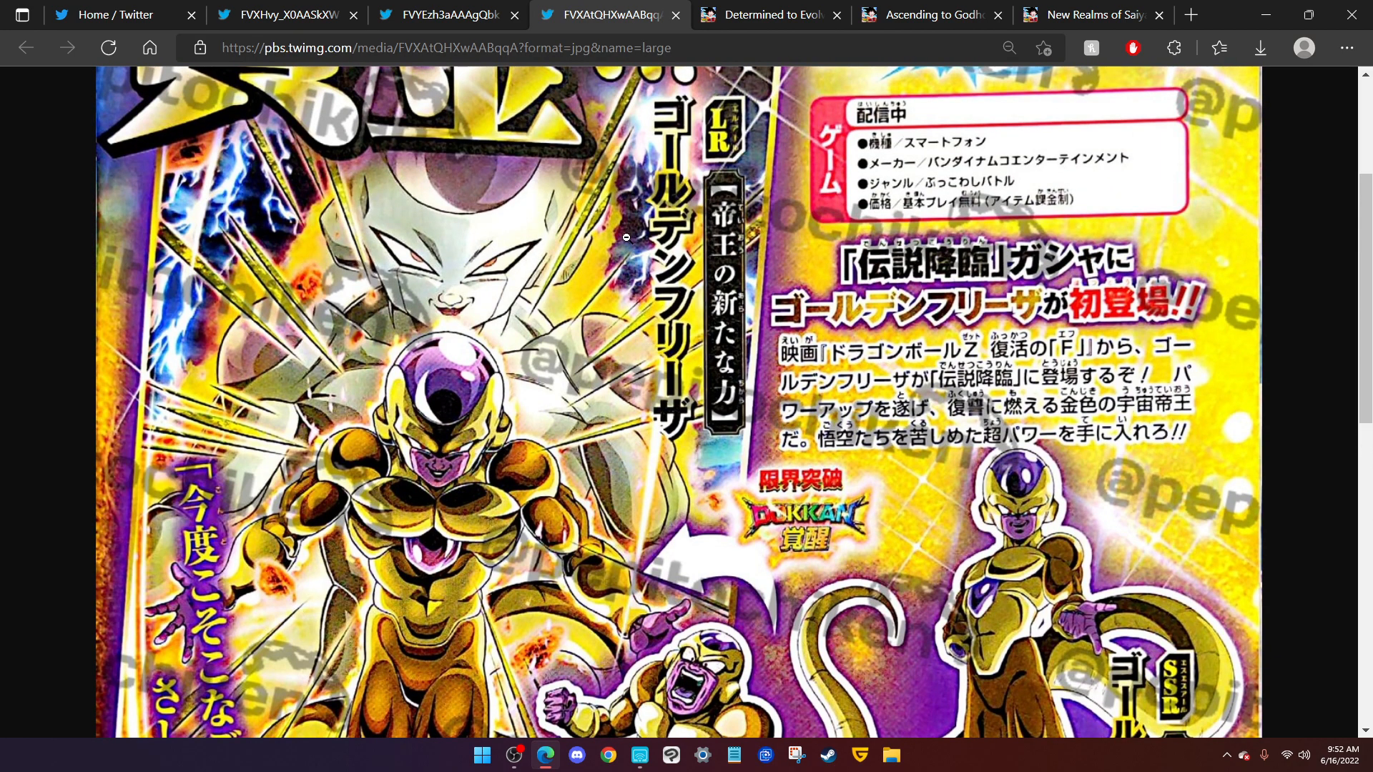
pyautogui.scroll(-3)
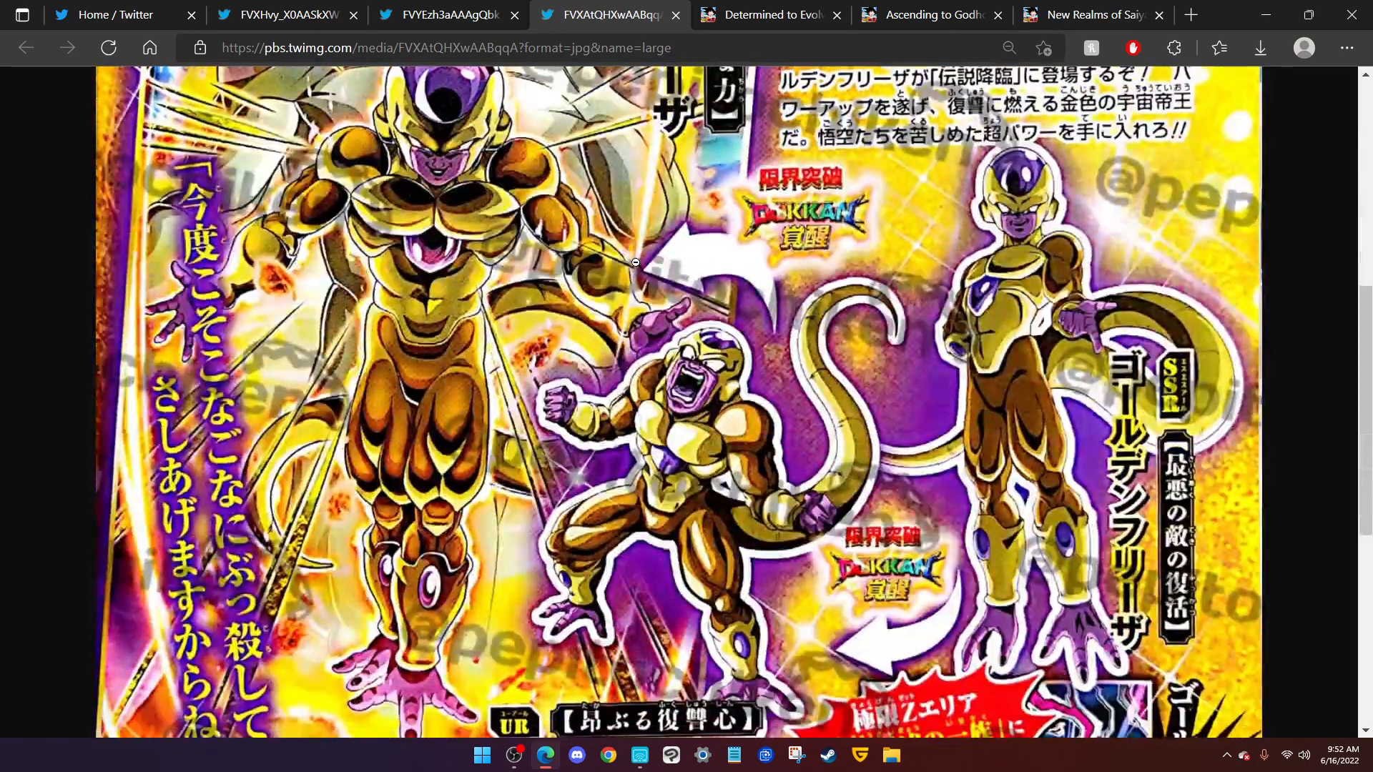
pyautogui.scroll(-3)
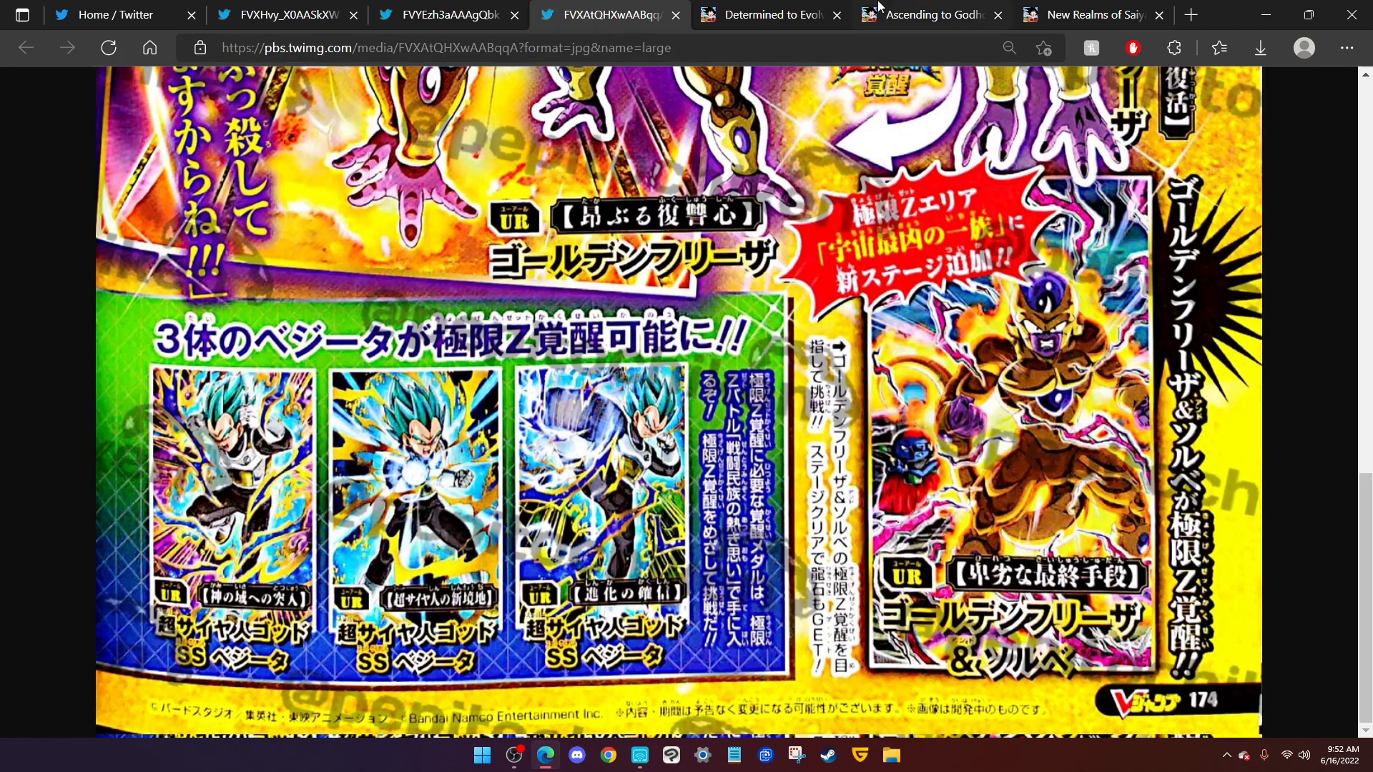
pyautogui.moveTo(771, 15)
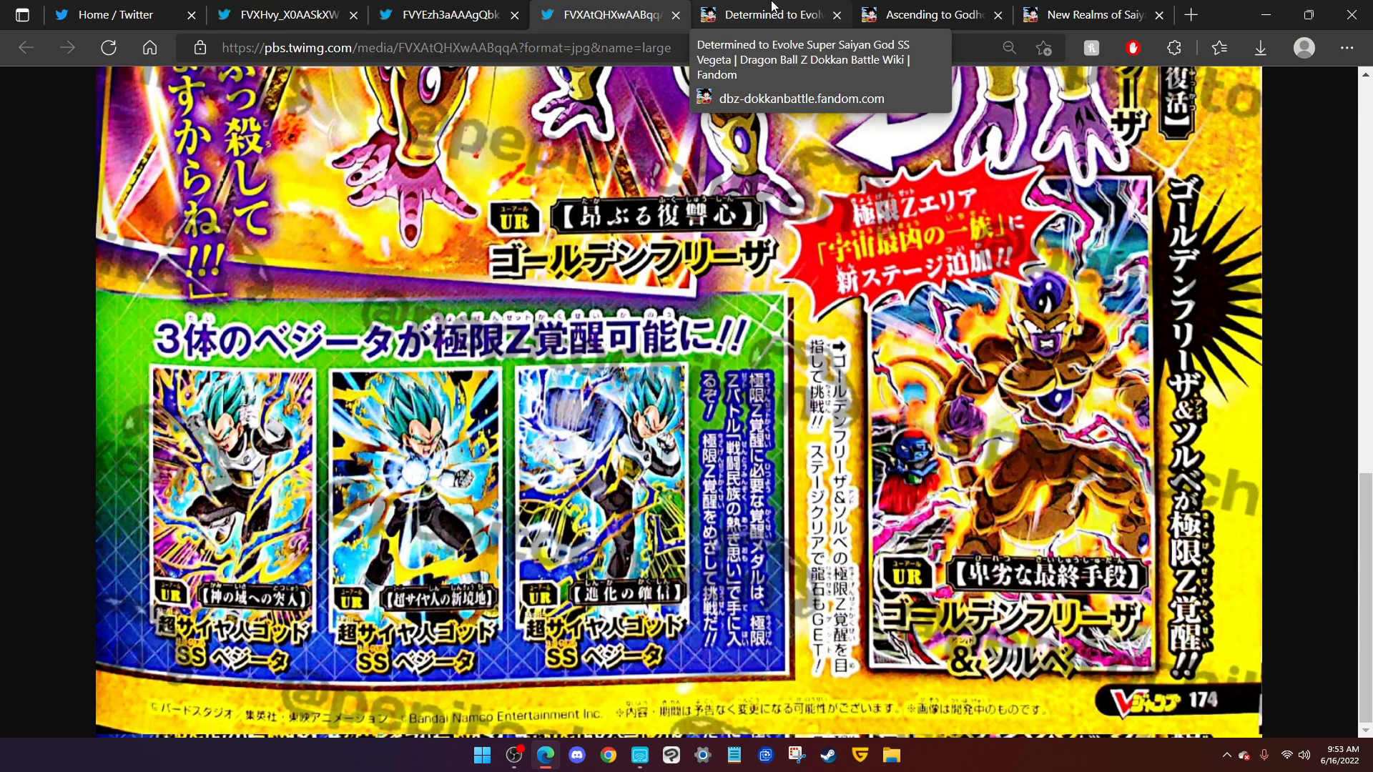
# Highlight Determined to Evolve Vegeta's ATK & DEF +80% passive and +30% leader skill, then view Ascending to Godhood.
pyautogui.click(771, 15)
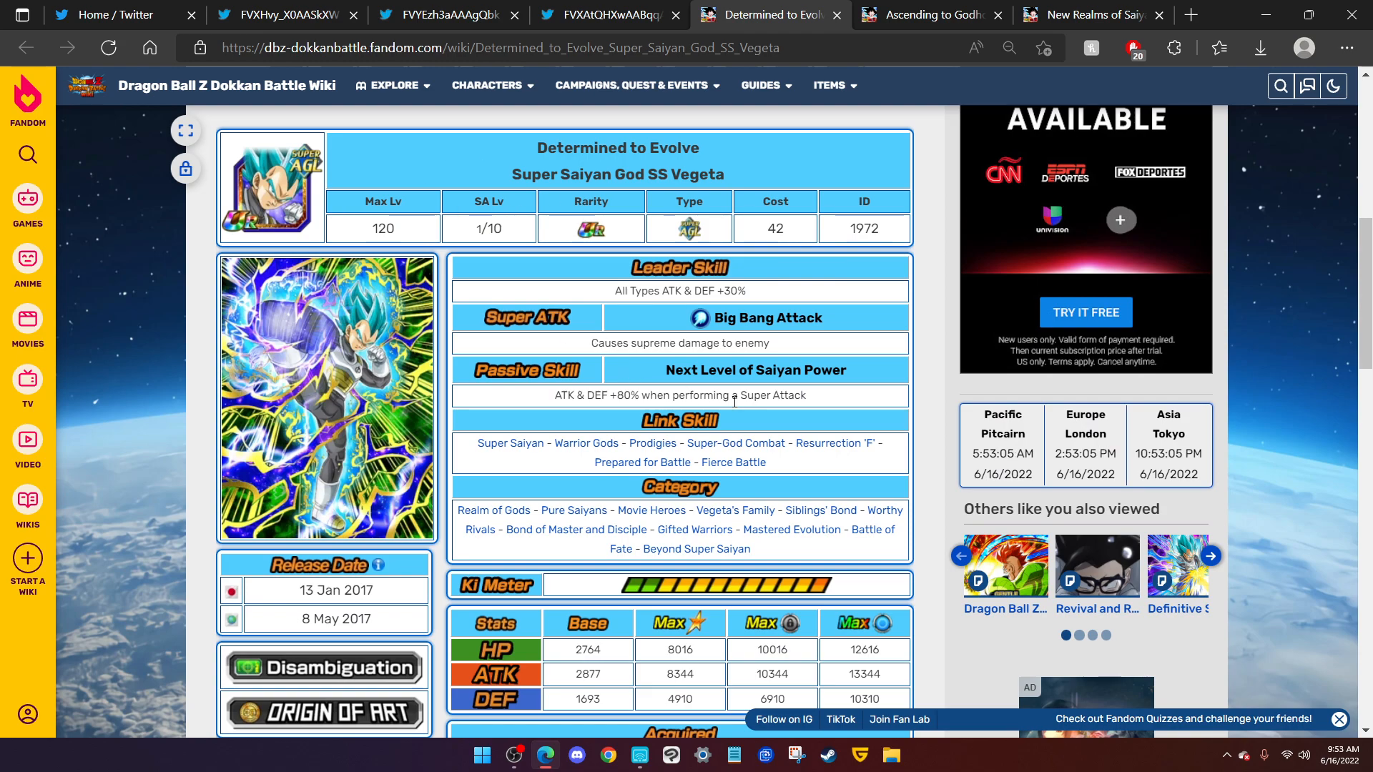
pyautogui.doubleClick(564, 395)
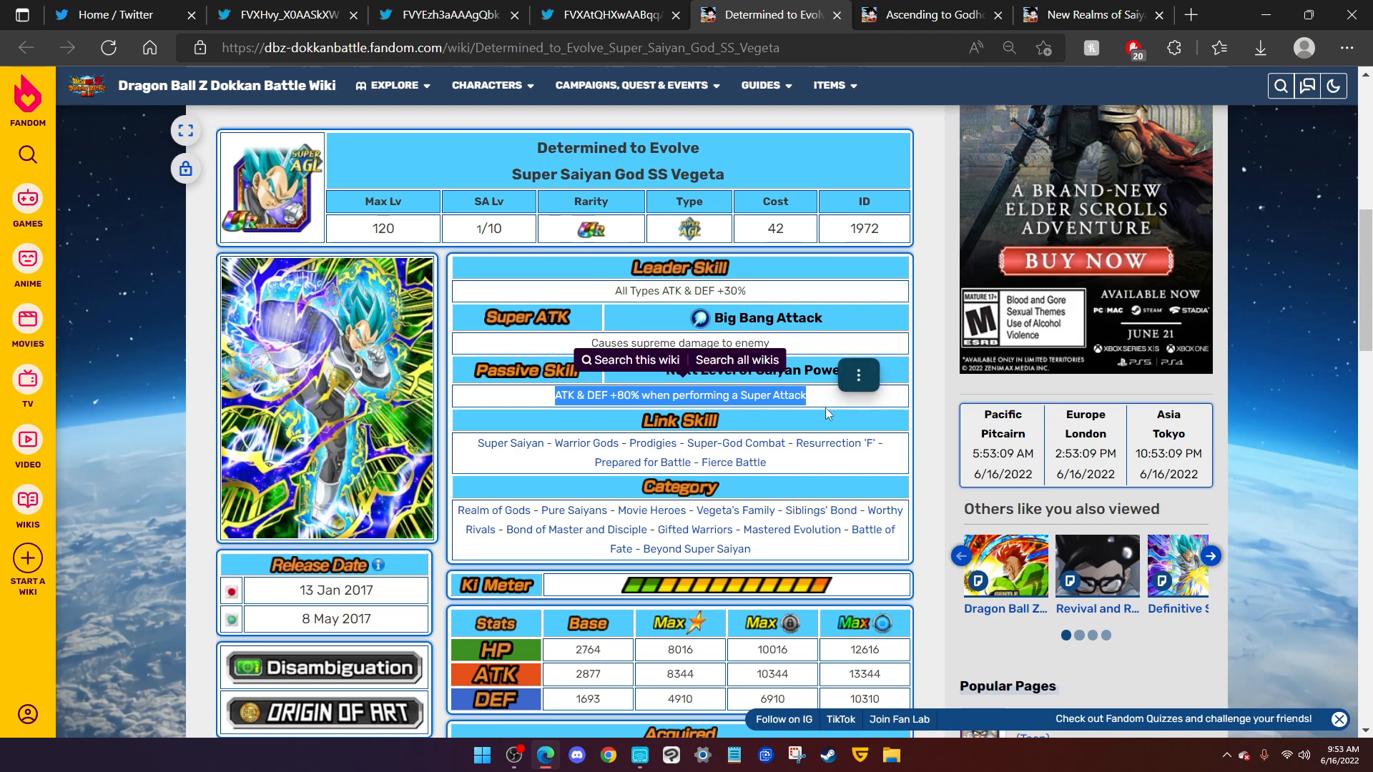
pyautogui.moveTo(515, 394)
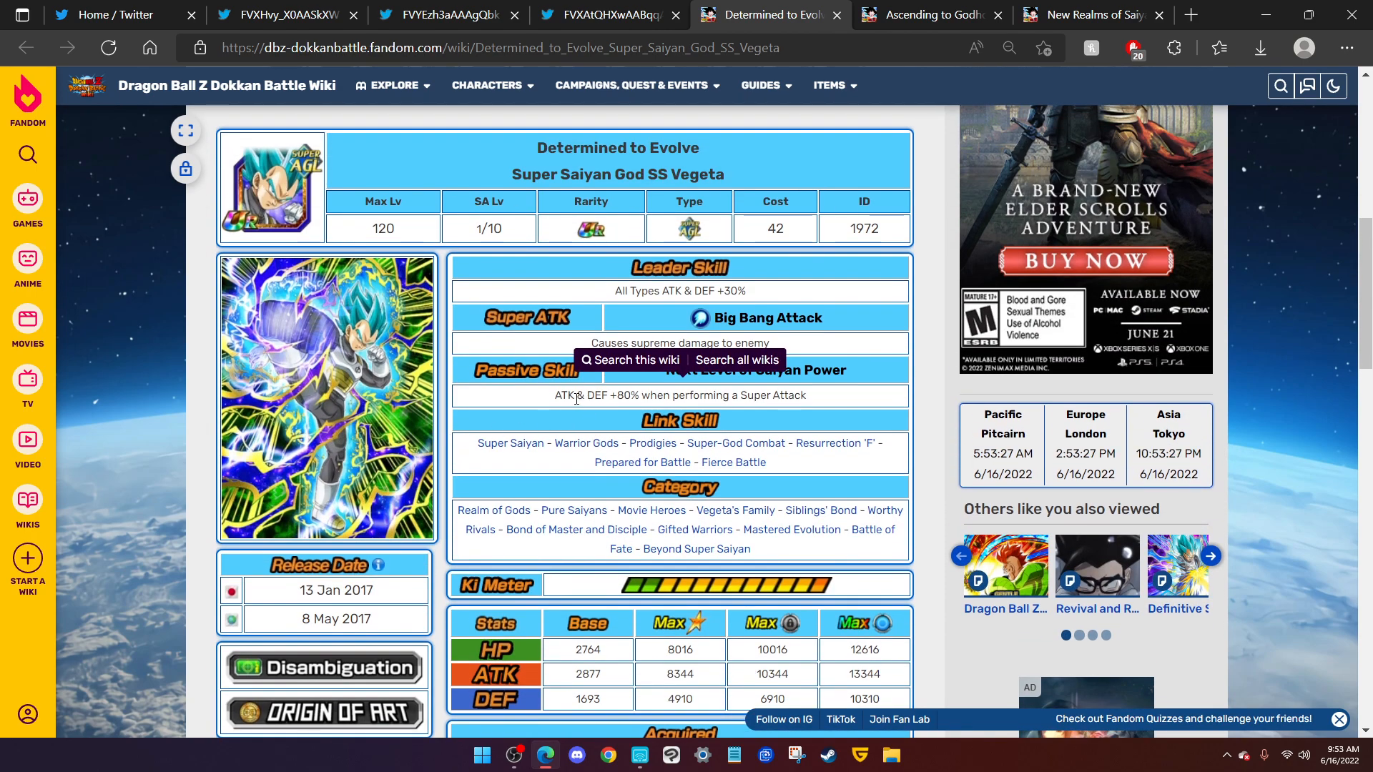
pyautogui.moveTo(555, 395); pyautogui.dragTo(806, 394)
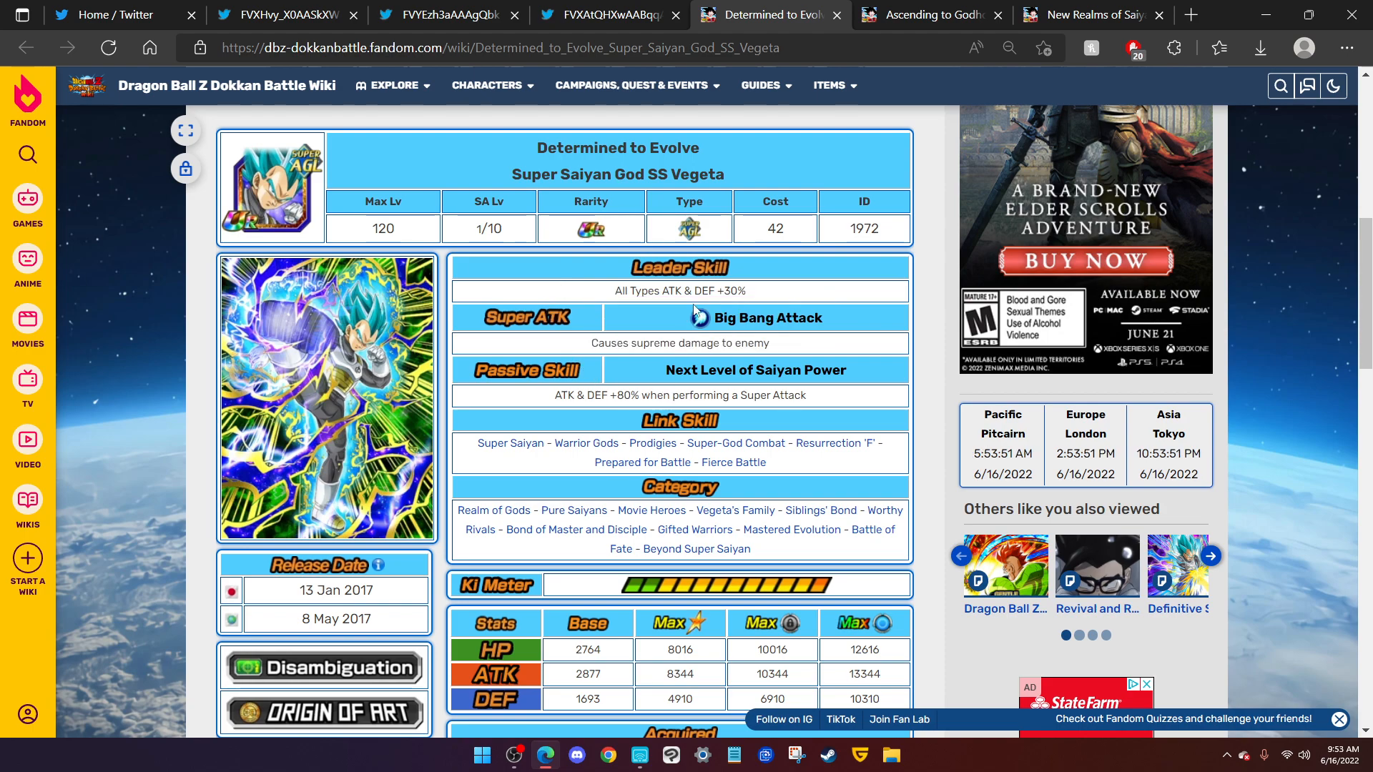
pyautogui.moveTo(613, 291); pyautogui.dragTo(677, 291)
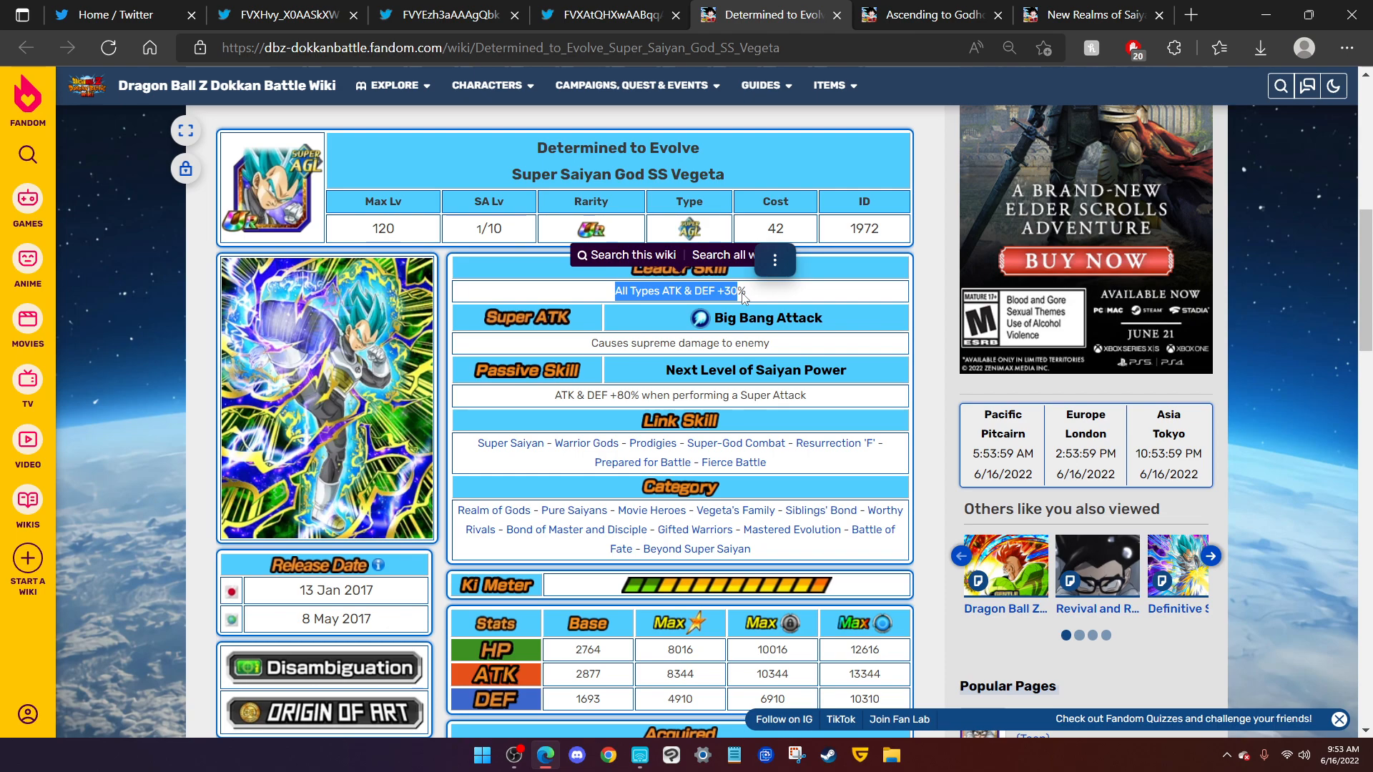
pyautogui.click(928, 15)
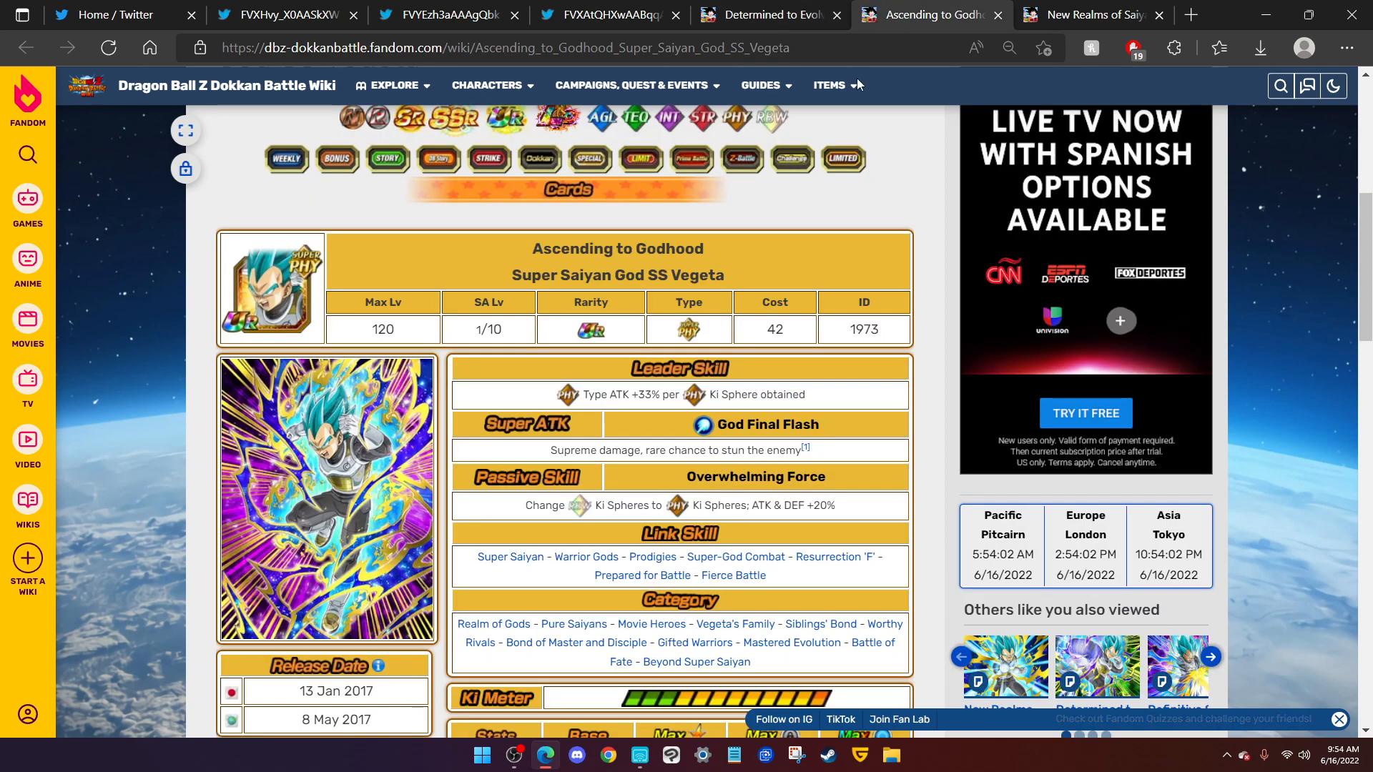
pyautogui.scroll(-3)
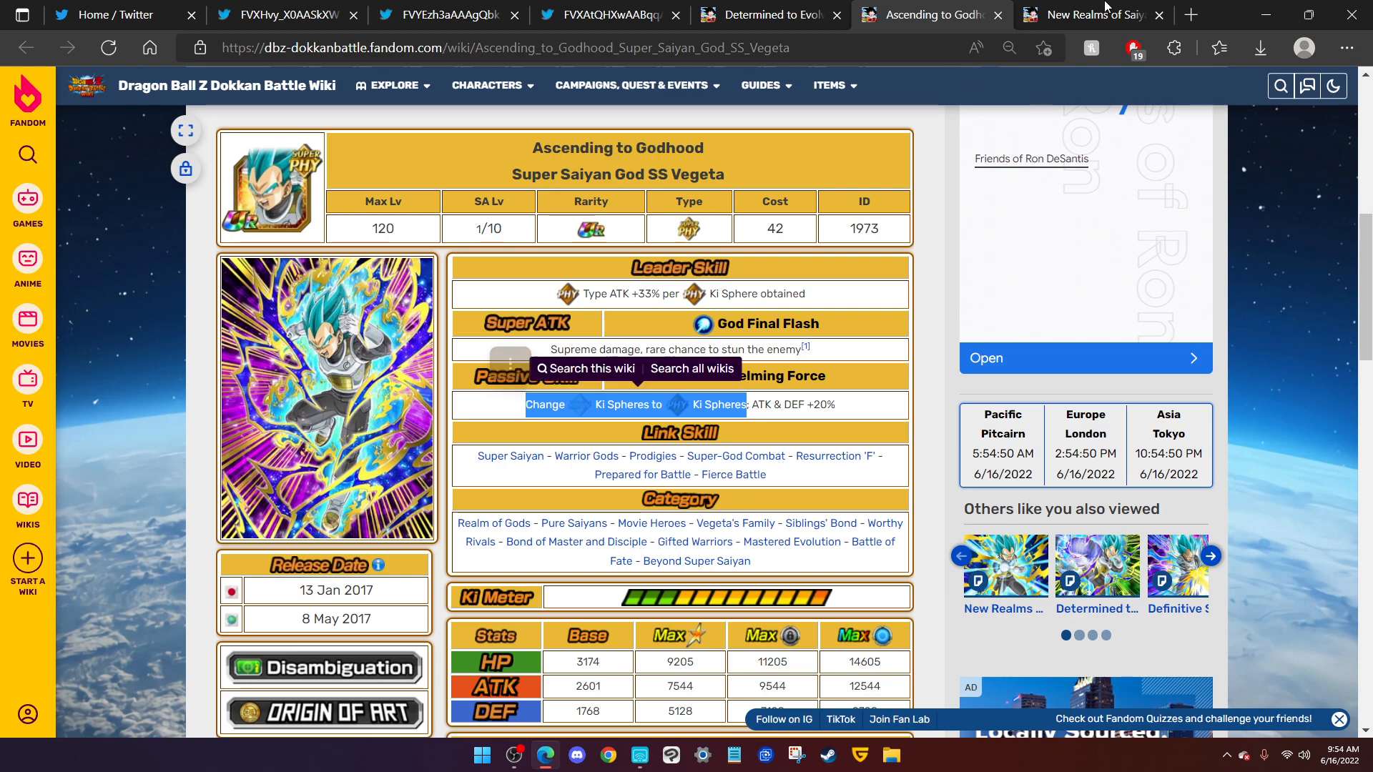
pyautogui.click(1088, 15)
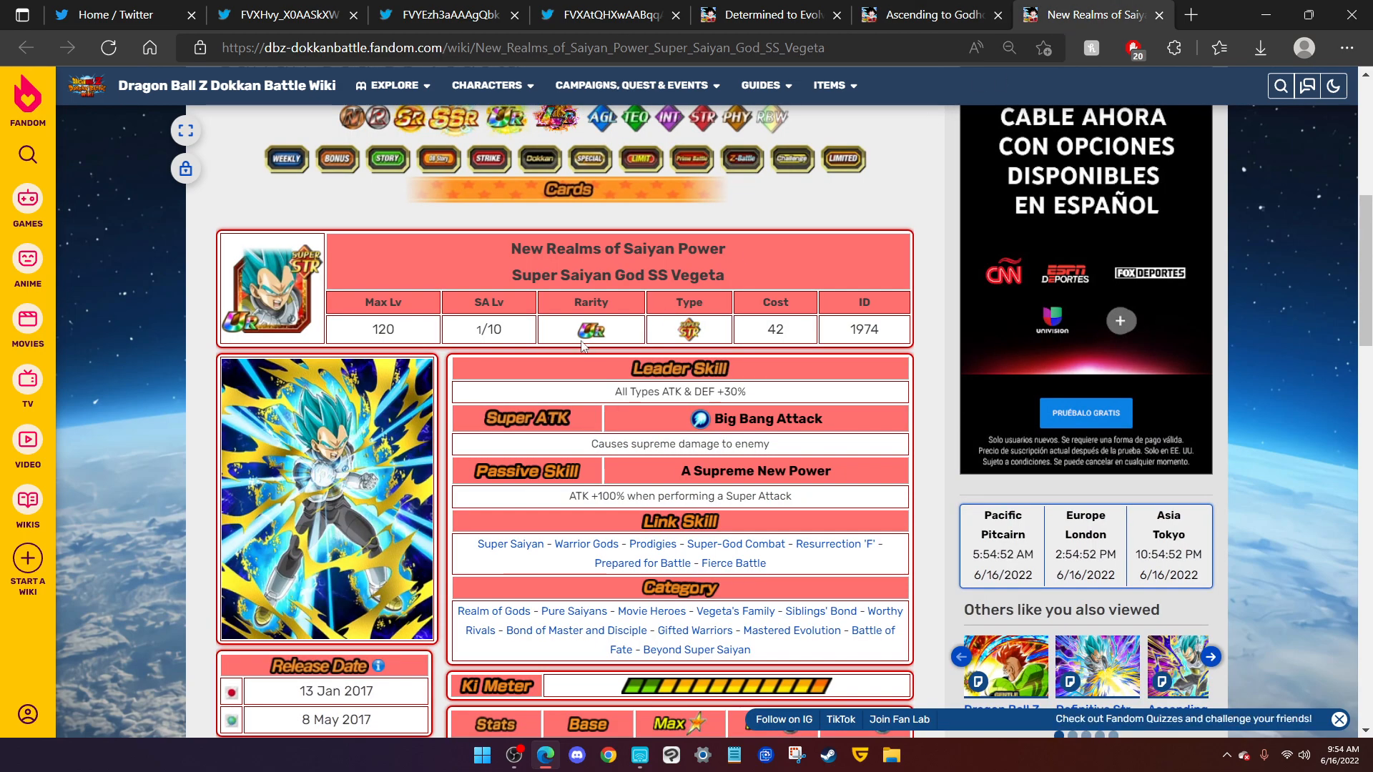
pyautogui.scroll(-3)
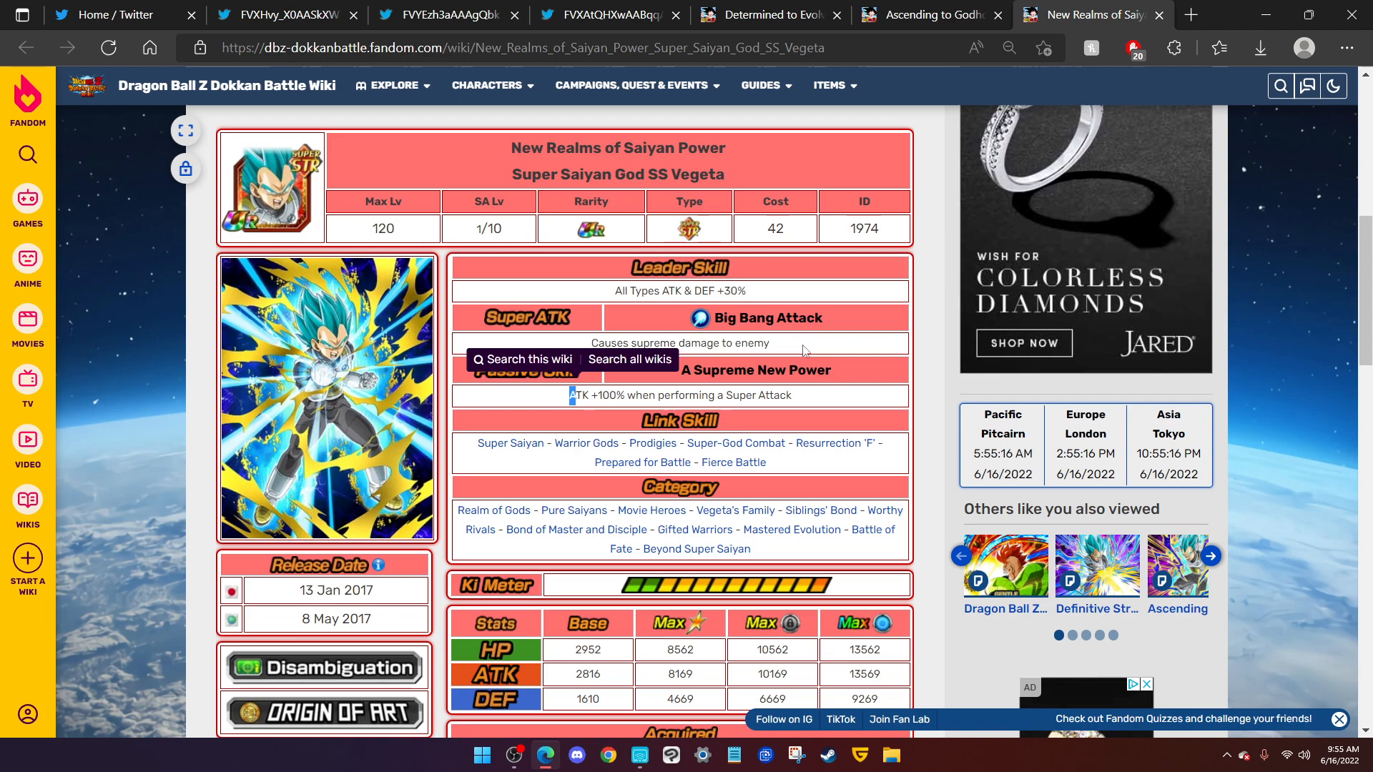
pyautogui.click(928, 15)
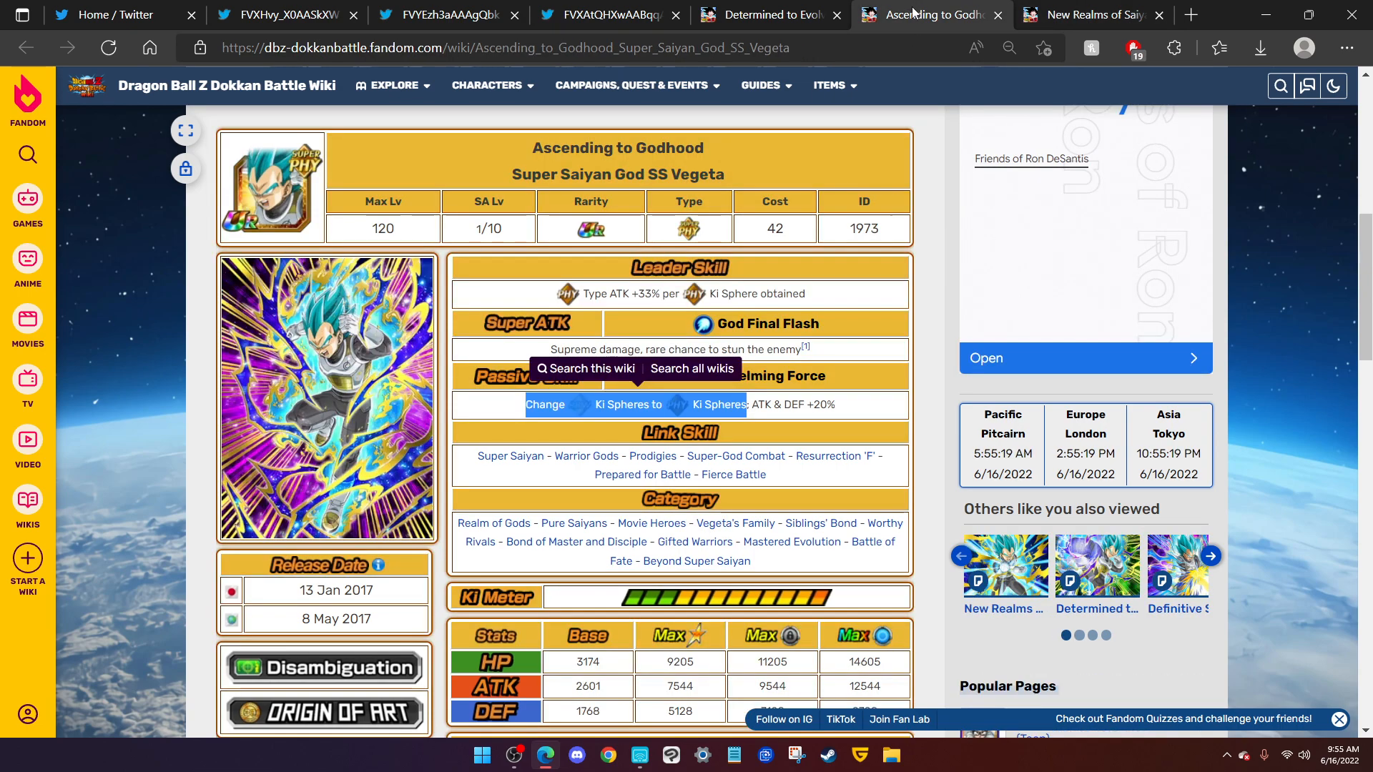
# Switch from the wiki tabs back to the FVXAtQHXwAABqqA V-Jump scan image.
pyautogui.click(1091, 15)
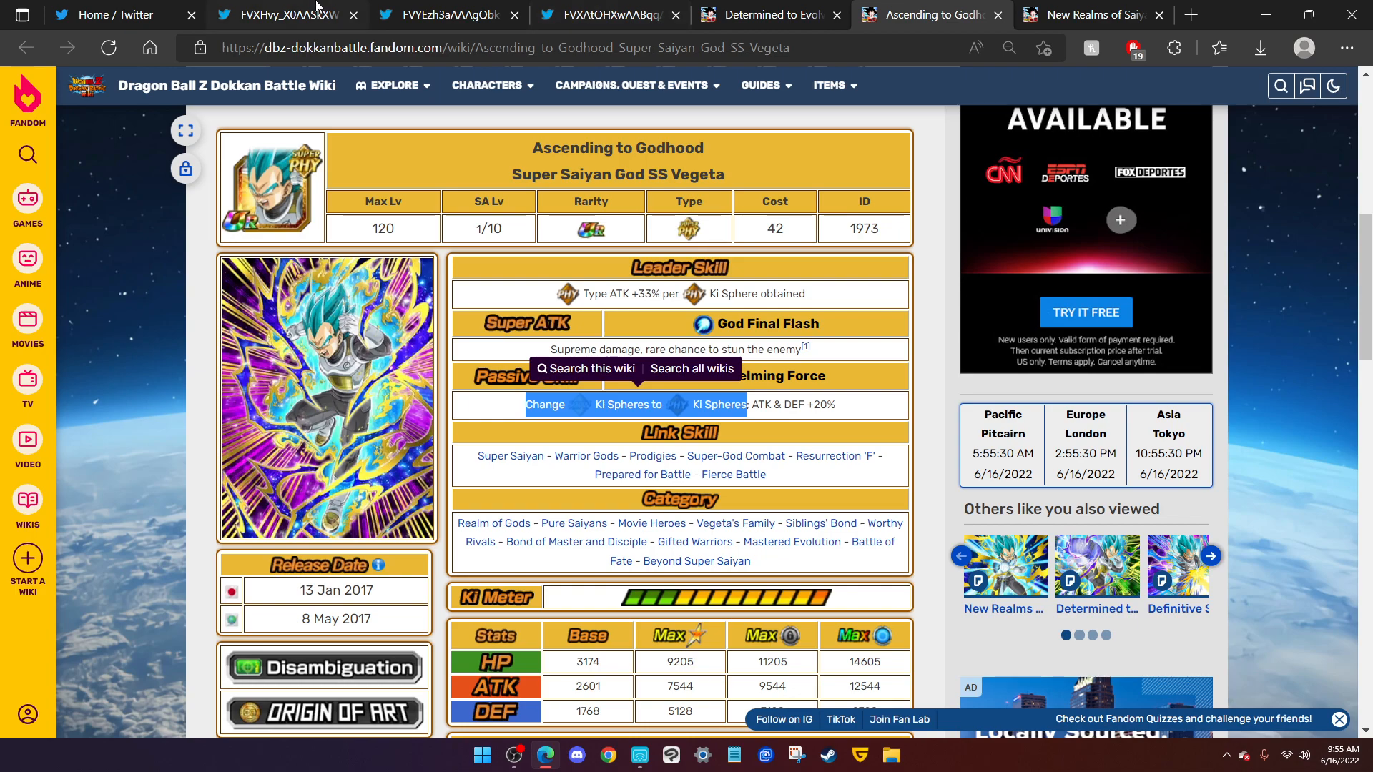
pyautogui.click(608, 15)
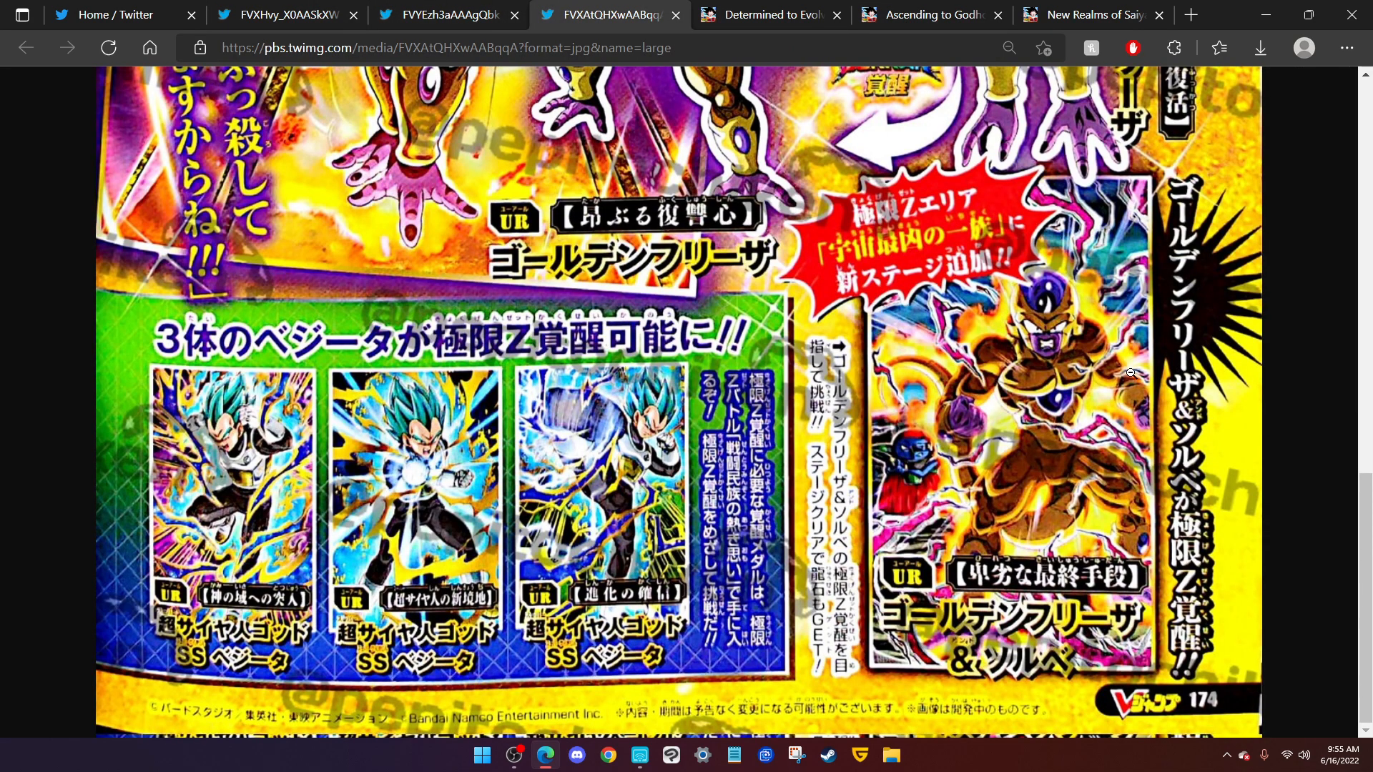
pyautogui.moveTo(982, 428)
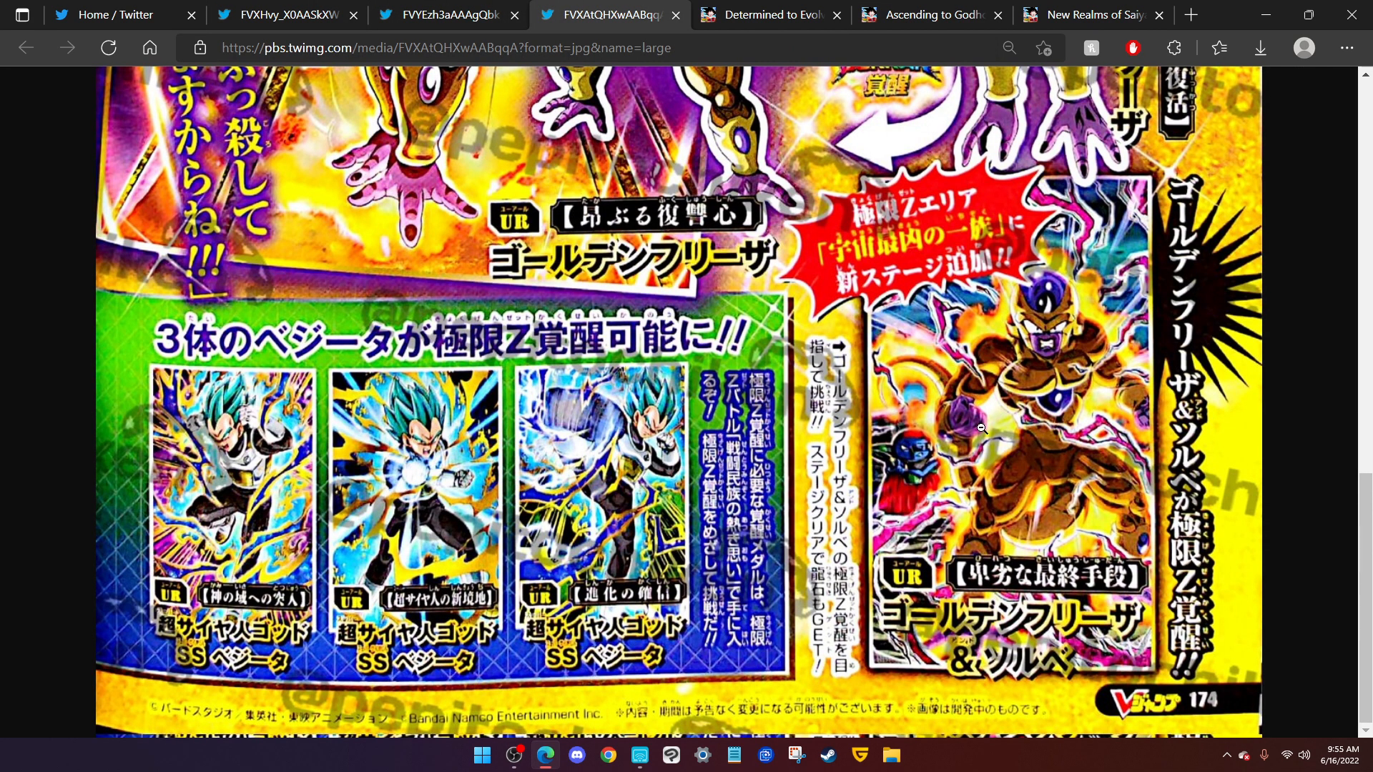
pyautogui.moveTo(974, 508)
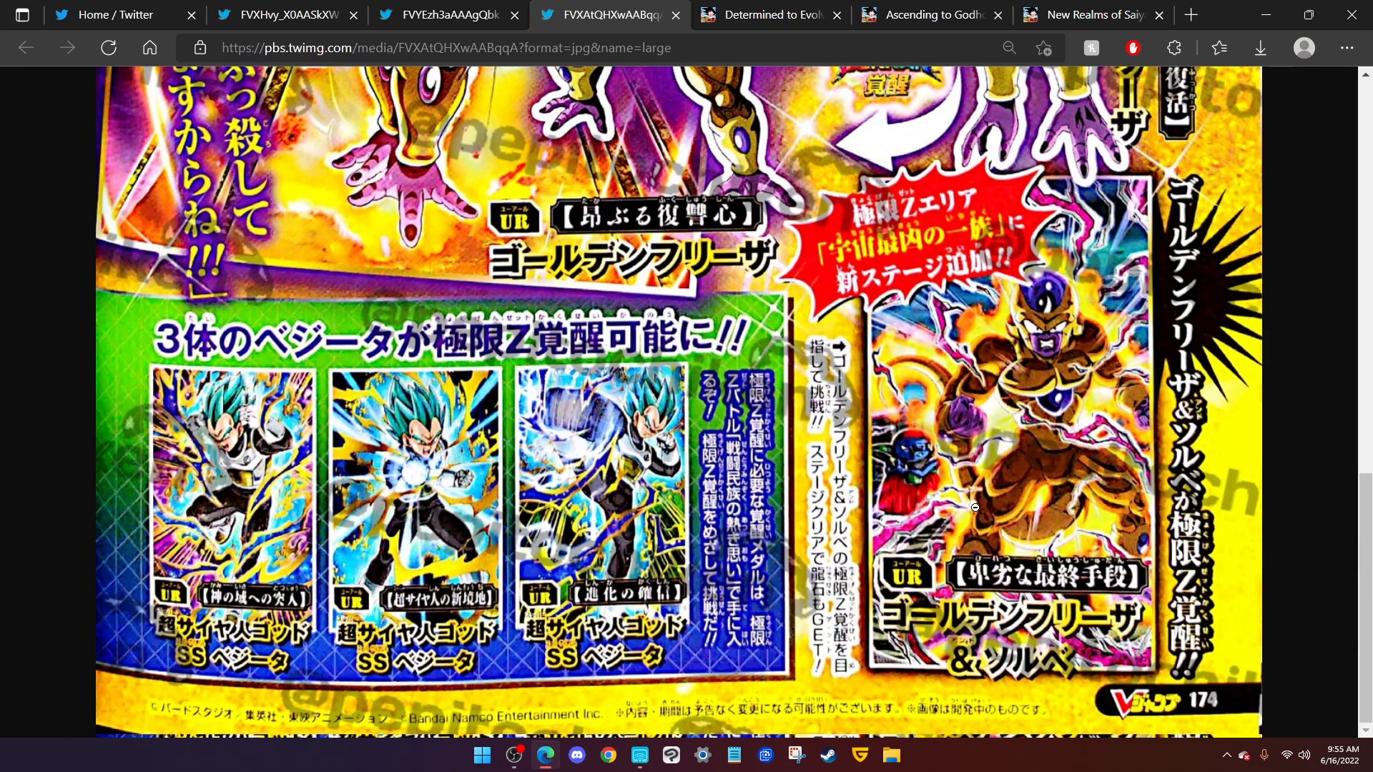
pyautogui.moveTo(1060, 441)
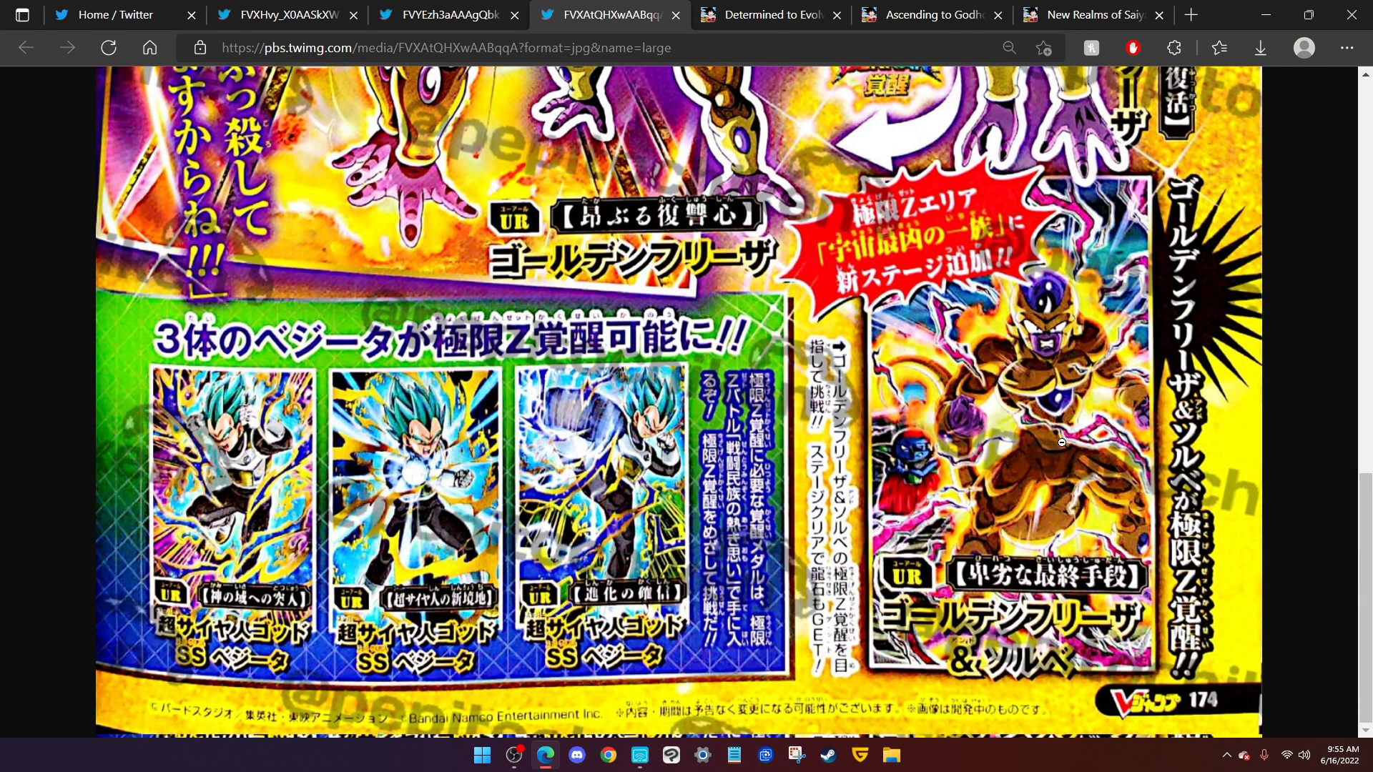
pyautogui.moveTo(1038, 451)
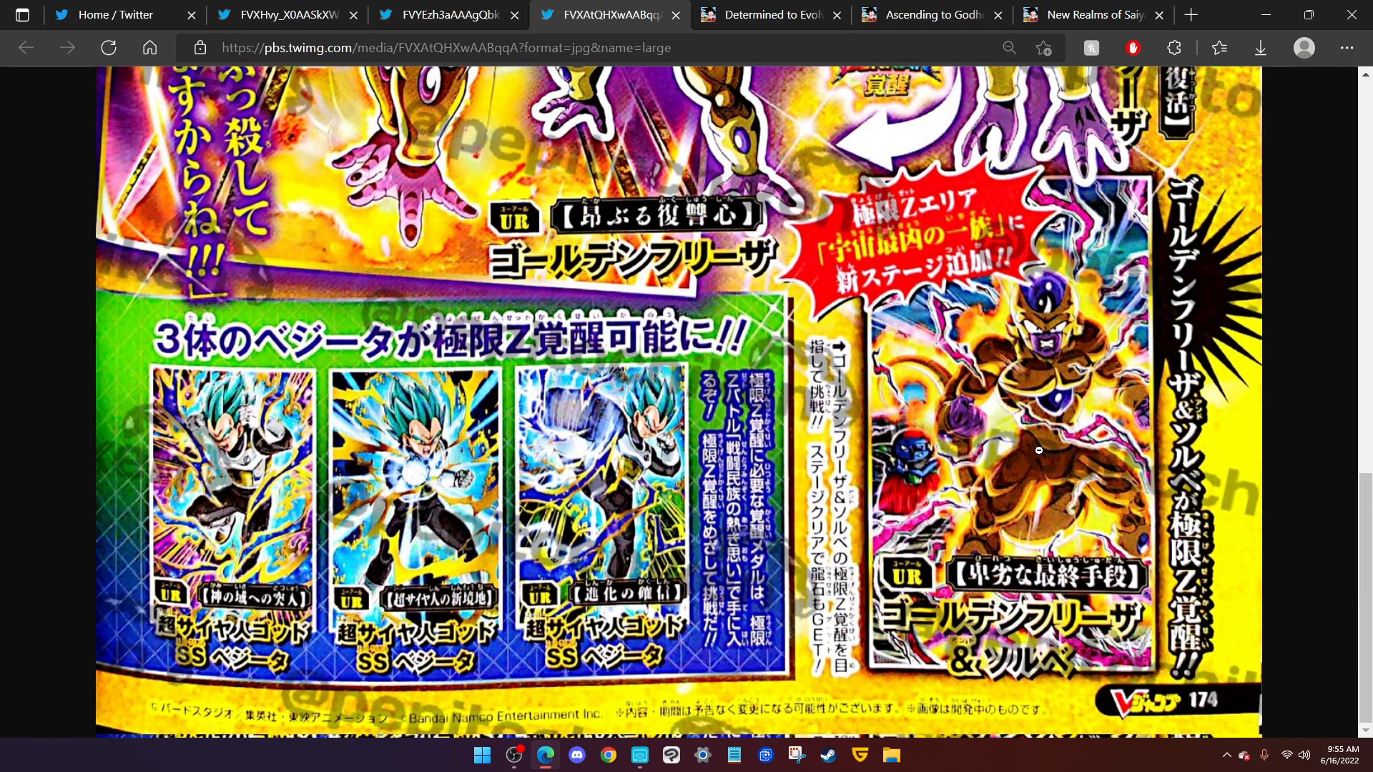
pyautogui.scroll(-3)
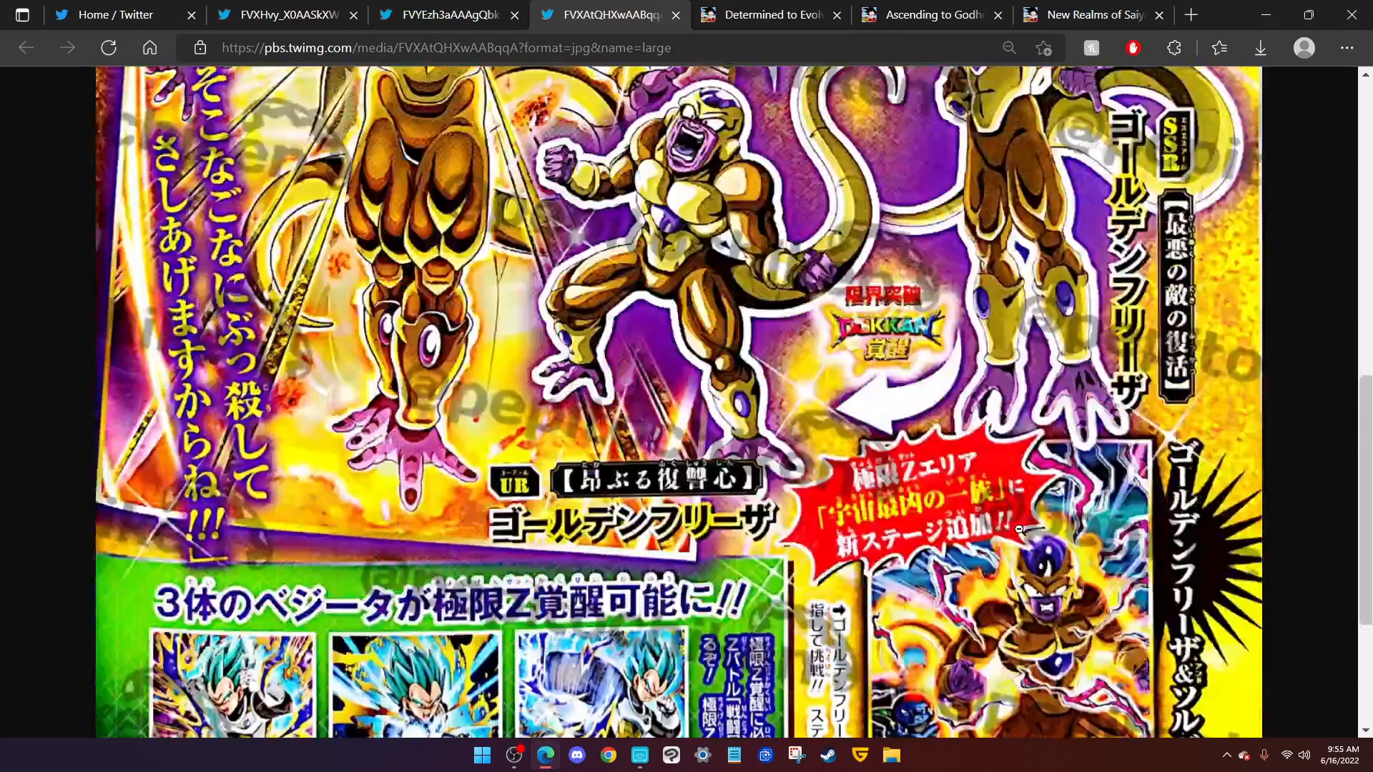